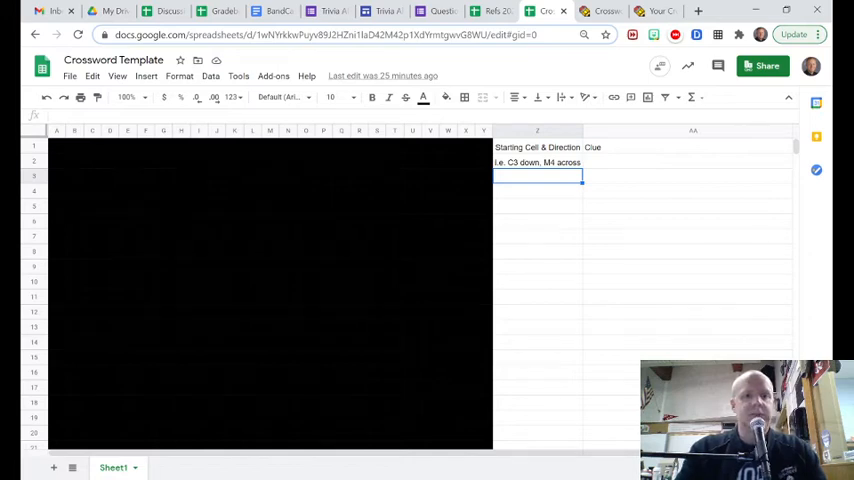
# Generate the crossword from the seven-instrument word list in the Crossword Puzzle Maker
pyautogui.click(144, 252)
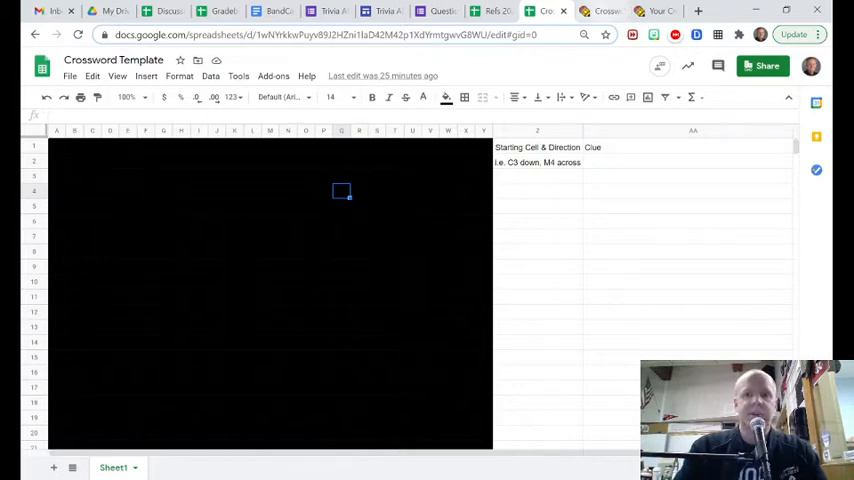
pyautogui.click(548, 12)
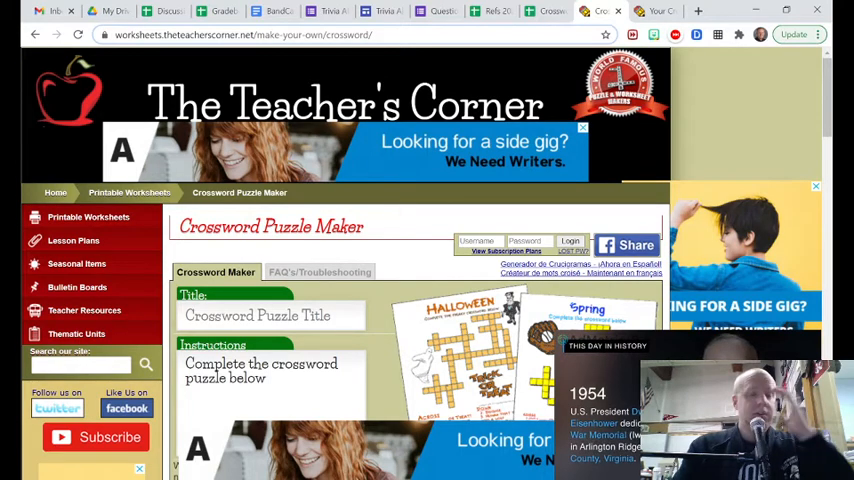
pyautogui.scroll(-3)
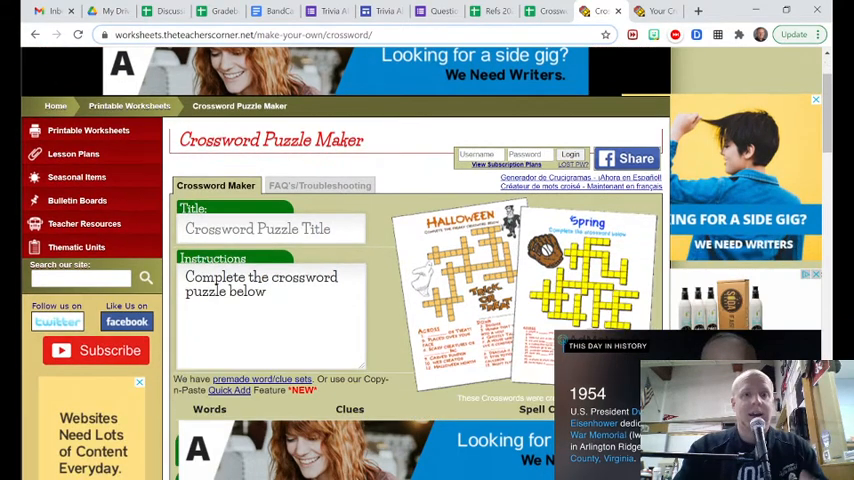
pyautogui.scroll(-3)
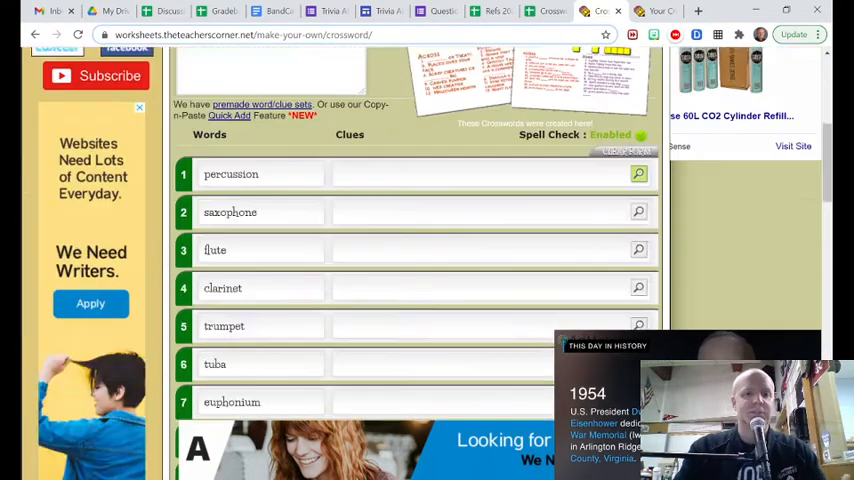
pyautogui.scroll(-3)
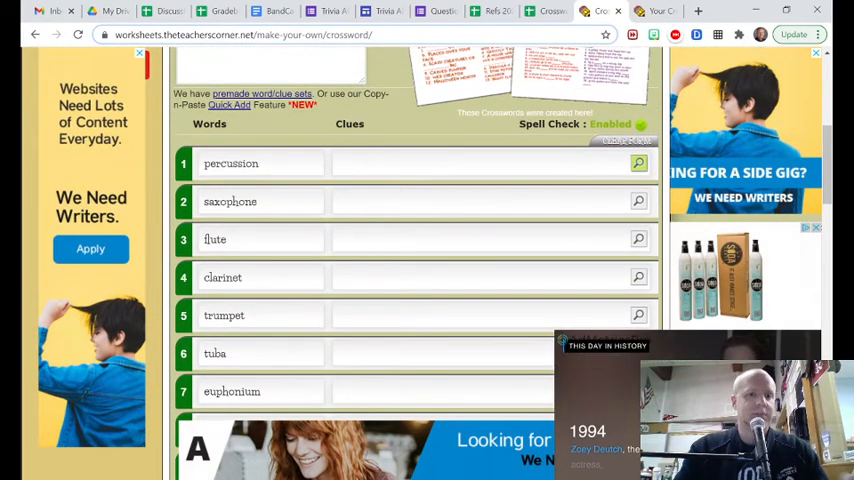
pyautogui.scroll(-3)
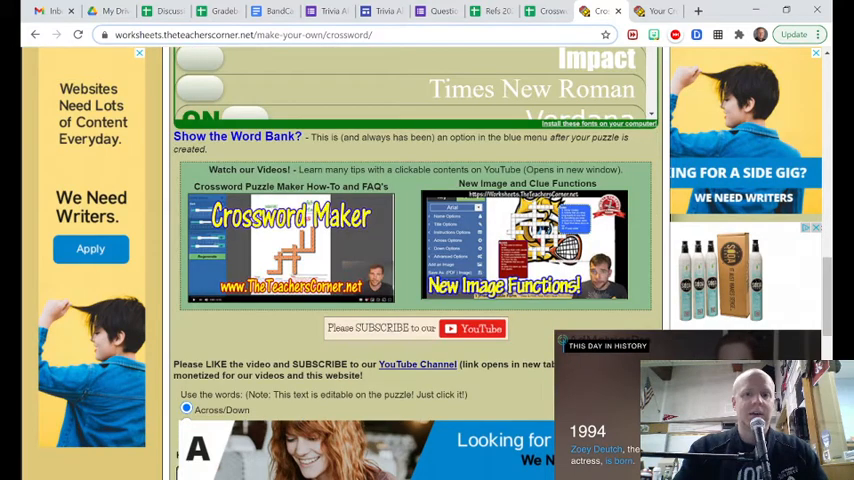
pyautogui.scroll(-3)
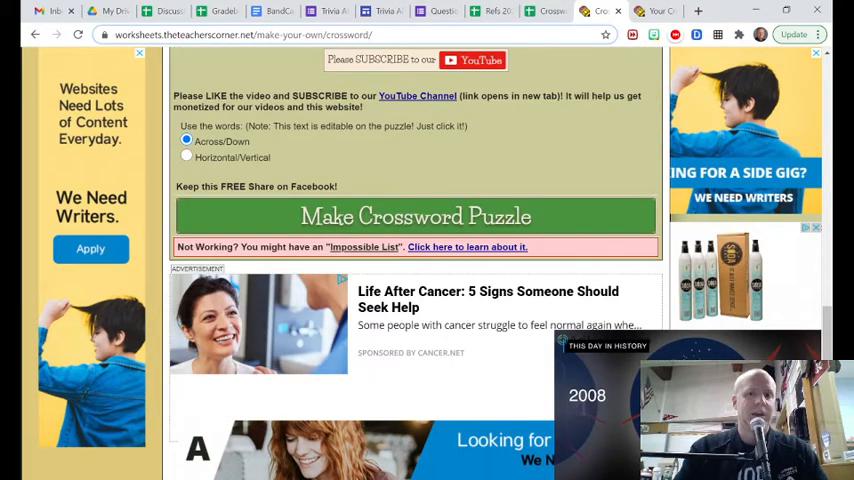
pyautogui.click(416, 216)
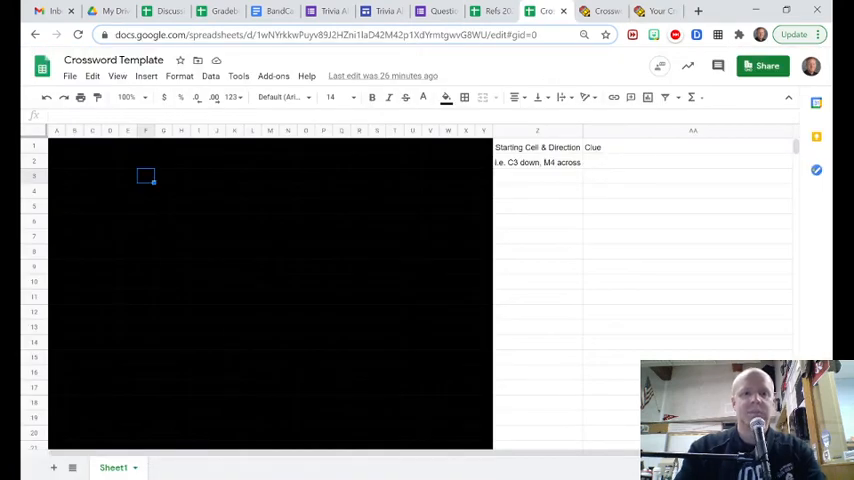
# Enter PERCUSSION letter by letter down a grid column, checking the generated puzzle's layout
pyautogui.write('P')
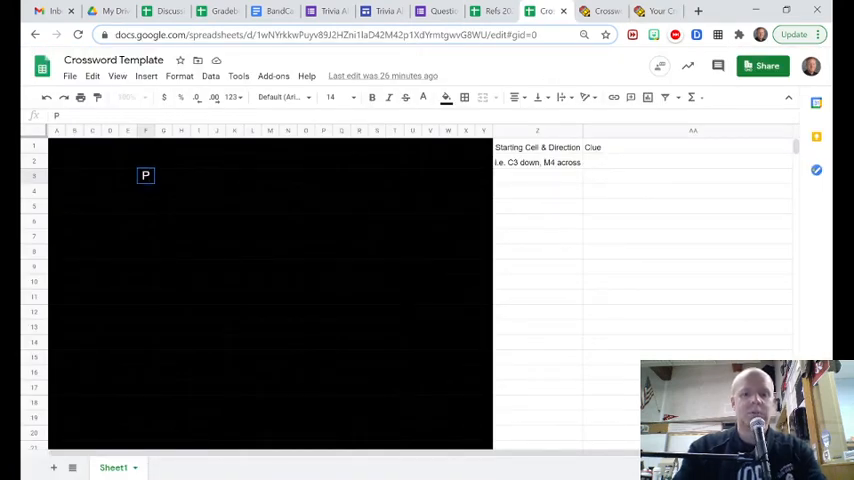
pyautogui.write('ER')
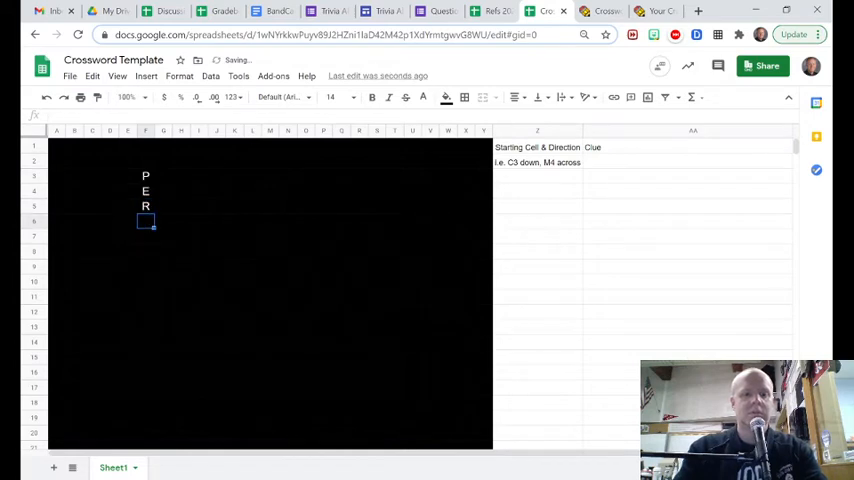
pyautogui.write('CUSS')
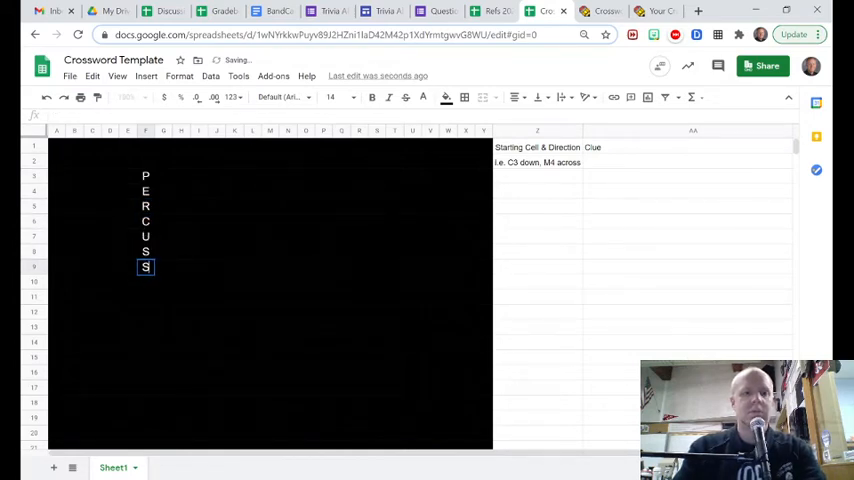
pyautogui.write('ION')
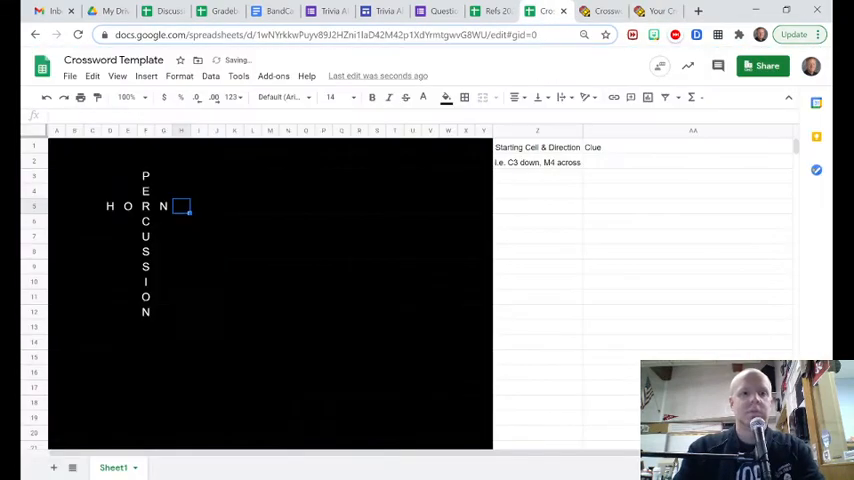
pyautogui.click(600, 12)
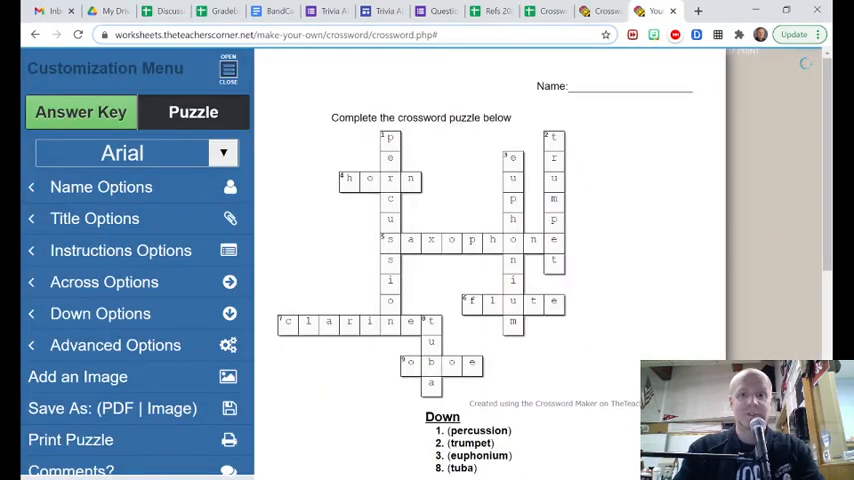
pyautogui.click(548, 12)
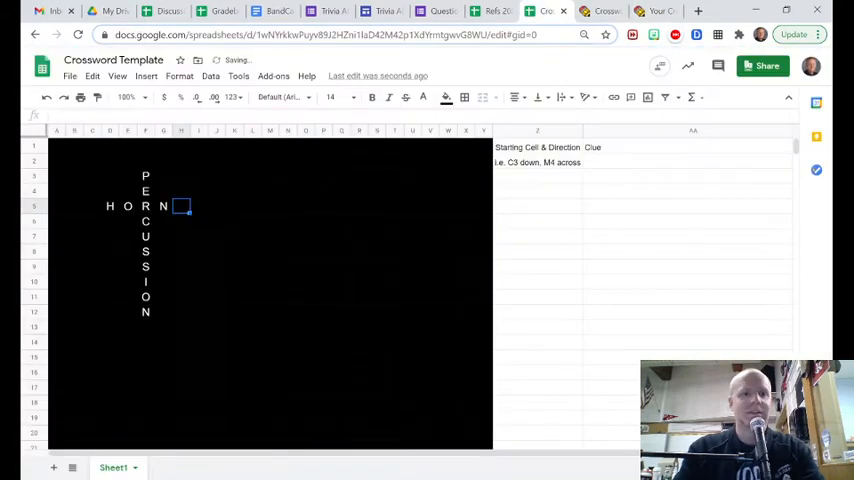
# Enter SAXOPHONE across the row sharing PERCUSSION's S, then move to the clue column
pyautogui.write('X')
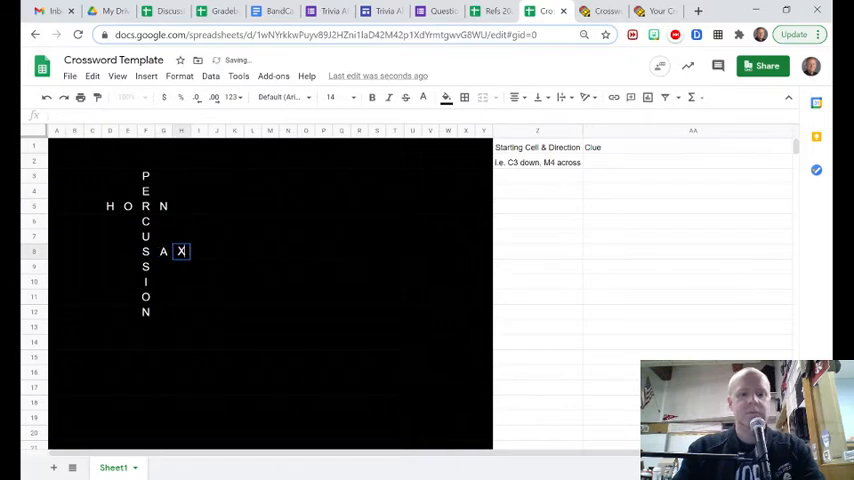
pyautogui.write('XOPHONE')
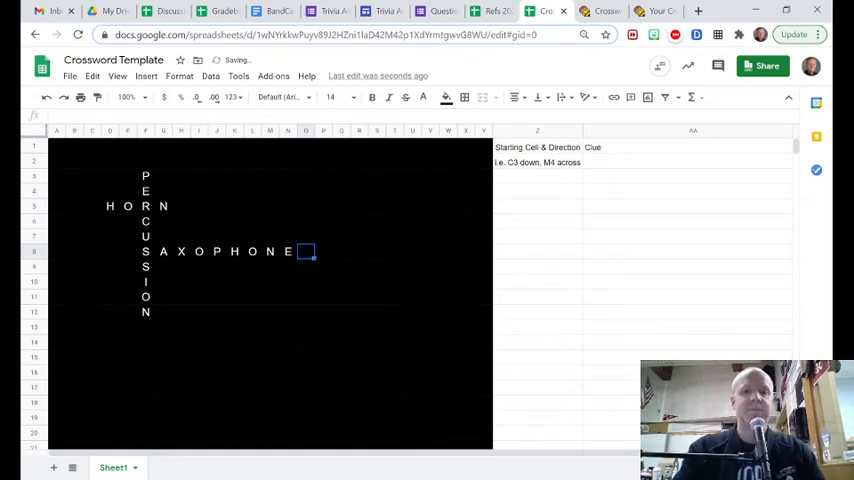
pyautogui.click(536, 162)
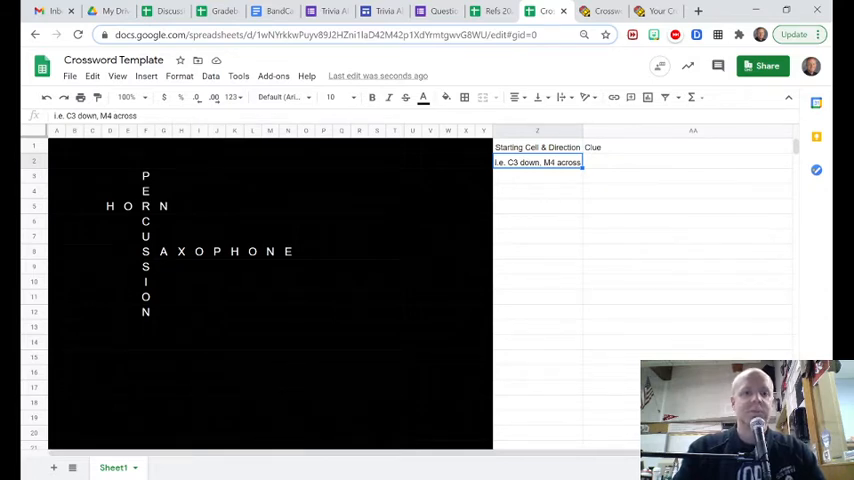
# Add the first clue entry: F3 down, 'Instruments you strike', after checking PERCUSSION's start cell
pyautogui.click(144, 176)
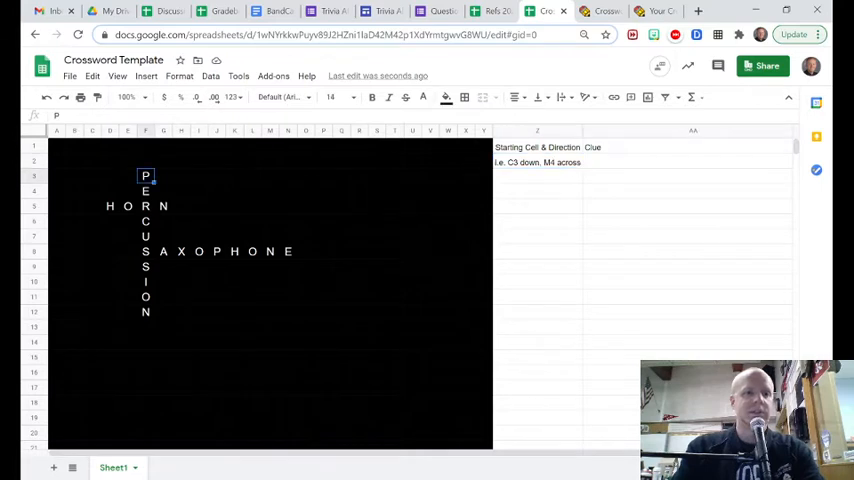
pyautogui.click(538, 162)
pyautogui.write('F3')
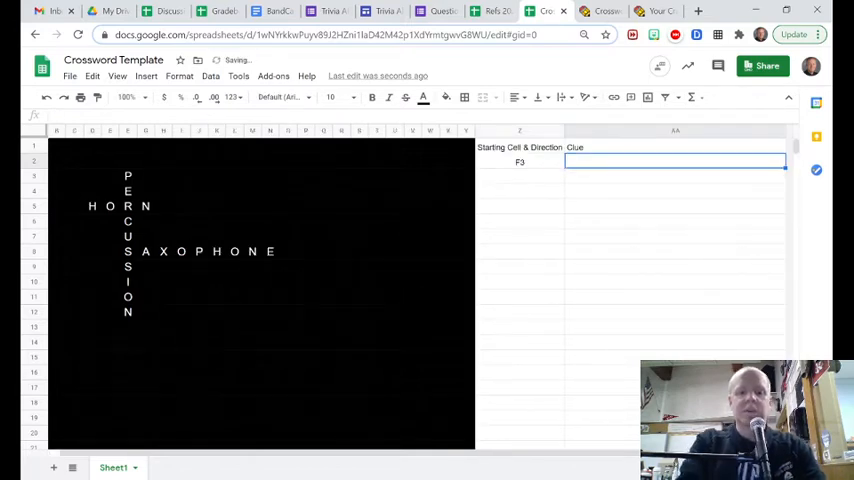
pyautogui.write('ins')
pyautogui.click(520, 162)
pyautogui.write(' down')
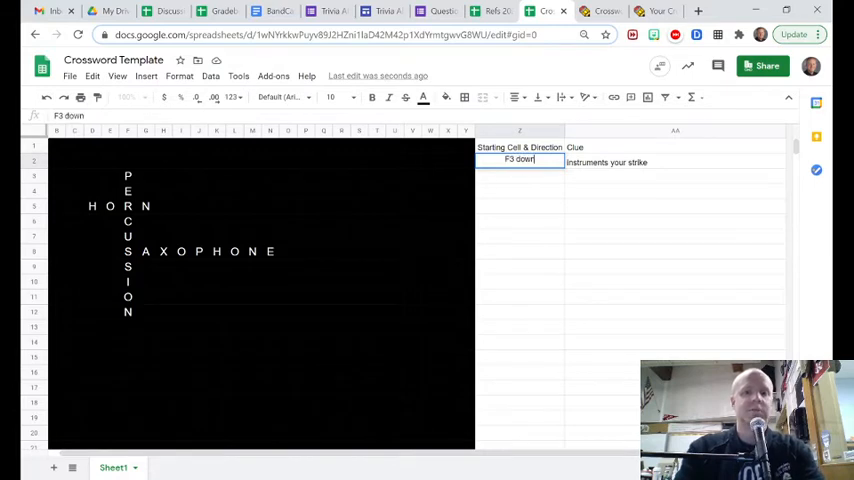
pyautogui.press('enter')
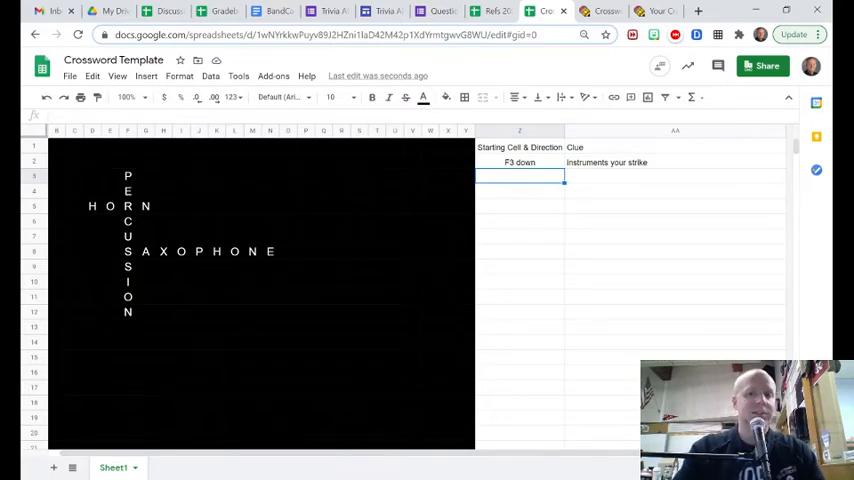
pyautogui.click(128, 176)
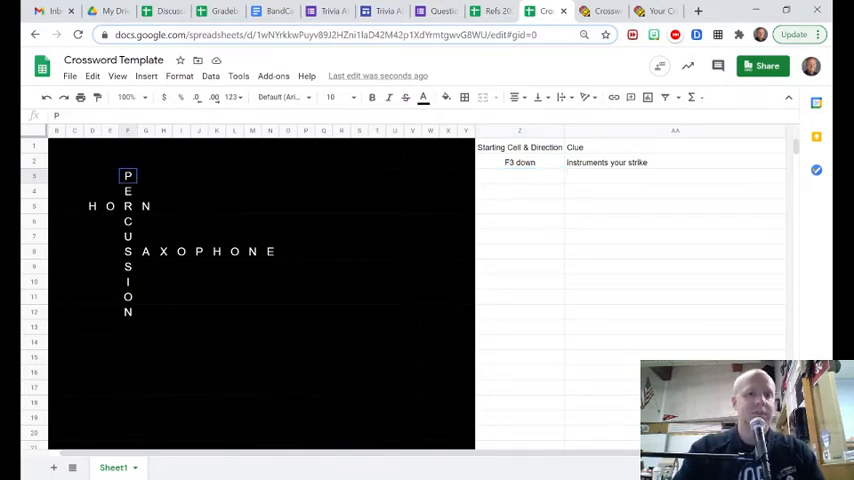
pyautogui.click(520, 162)
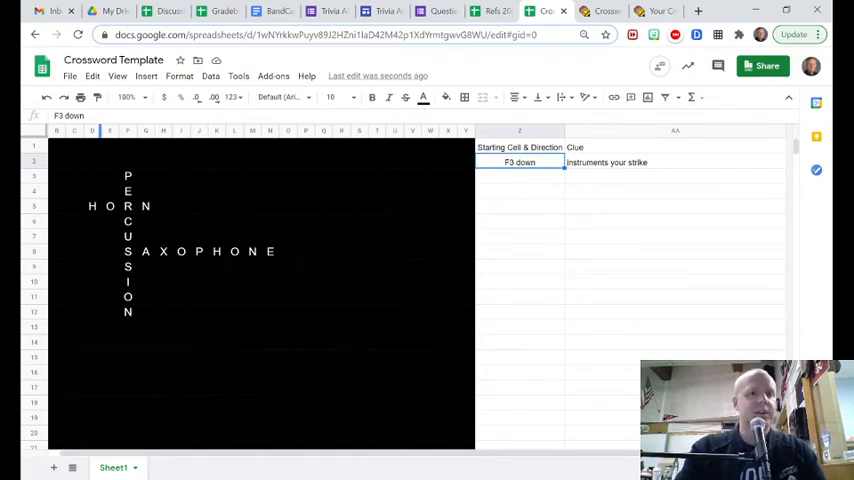
# Make a copy of the spreadsheet as Copy of Crossword Template
pyautogui.click(70, 76)
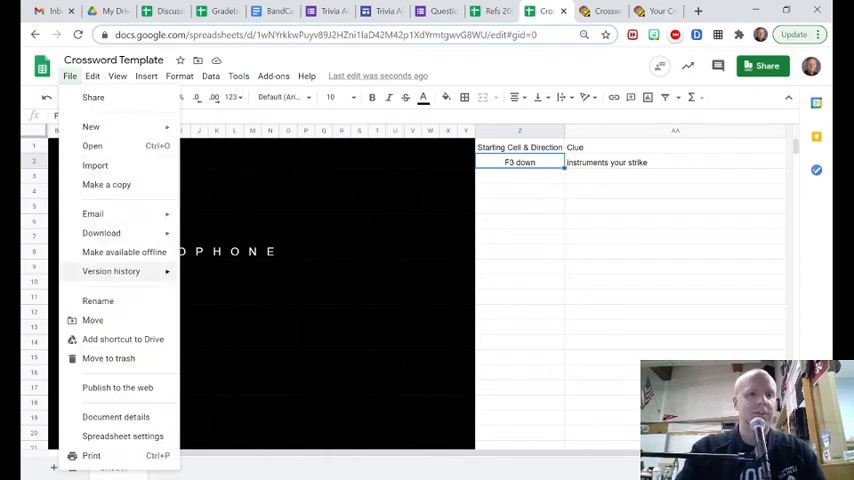
pyautogui.click(106, 184)
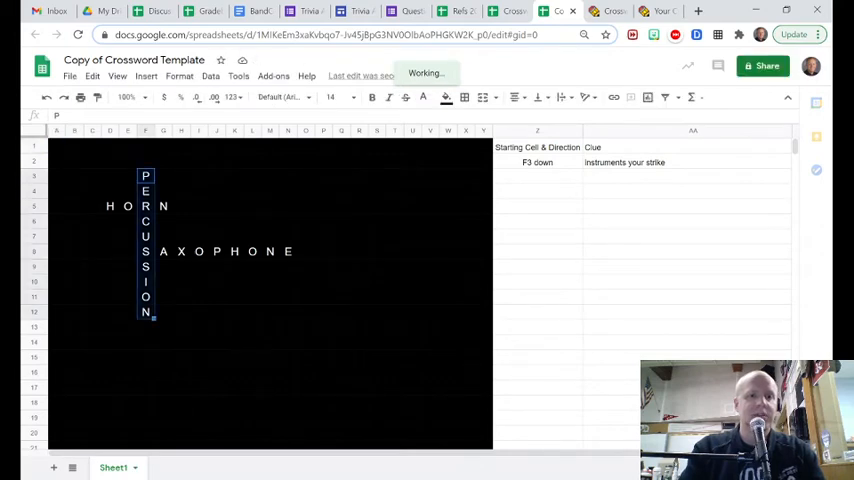
# Fill the PERCUSSION, HORN and SAXOPHONE answer cells white on the black grid
pyautogui.click(110, 206)
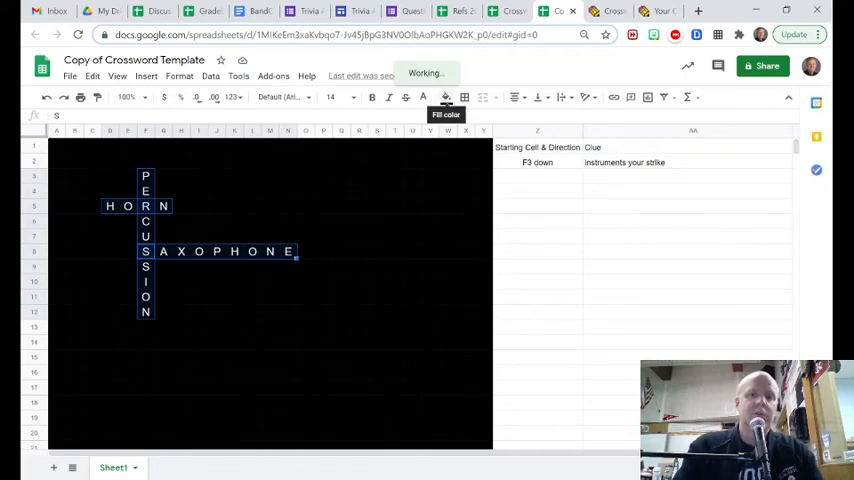
pyautogui.click(446, 96)
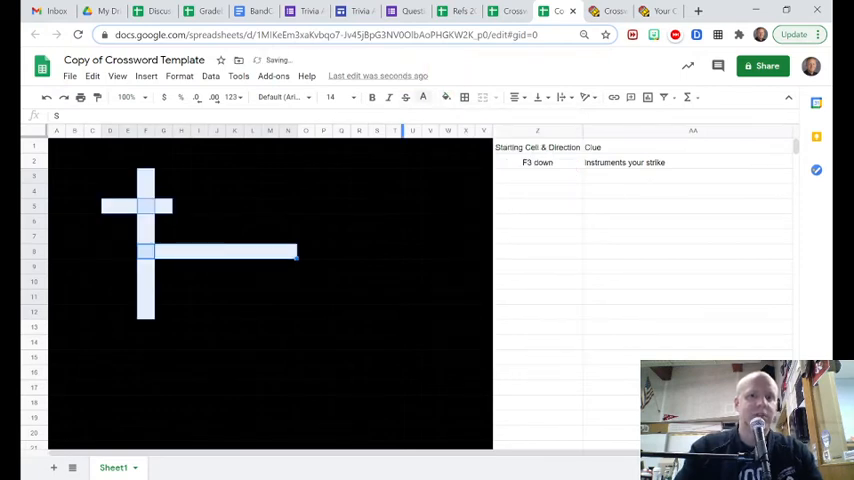
pyautogui.click(422, 96)
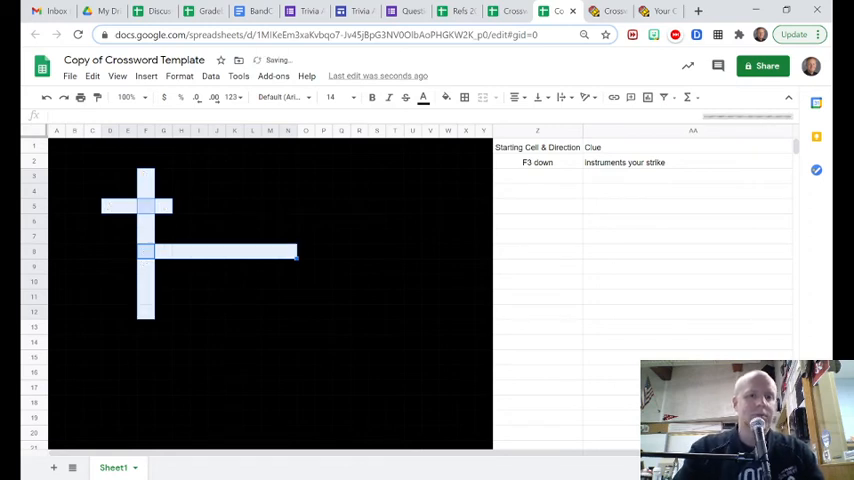
pyautogui.click(536, 312)
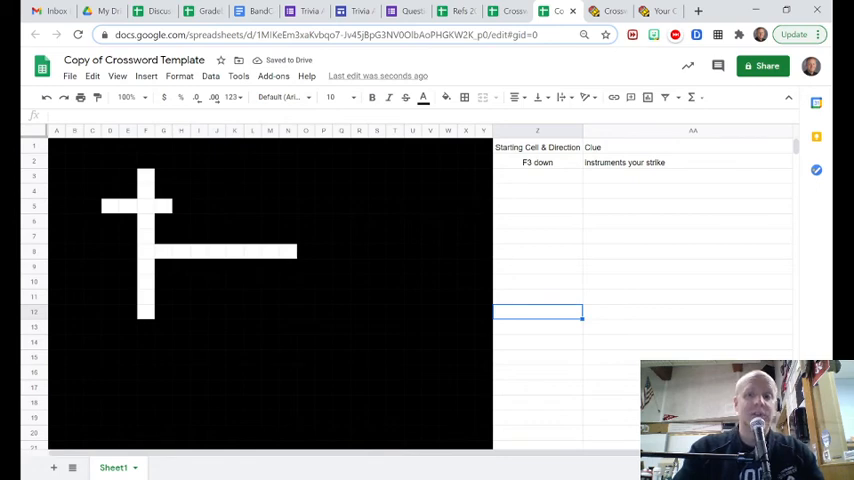